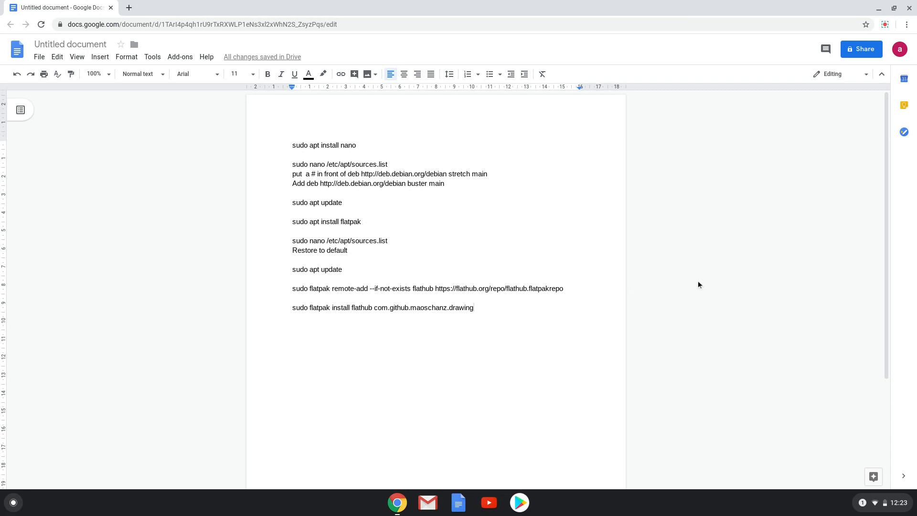
# - Review the command notes in Google Docs and bring up the Quick Settings panel
pyautogui.click(474, 307)
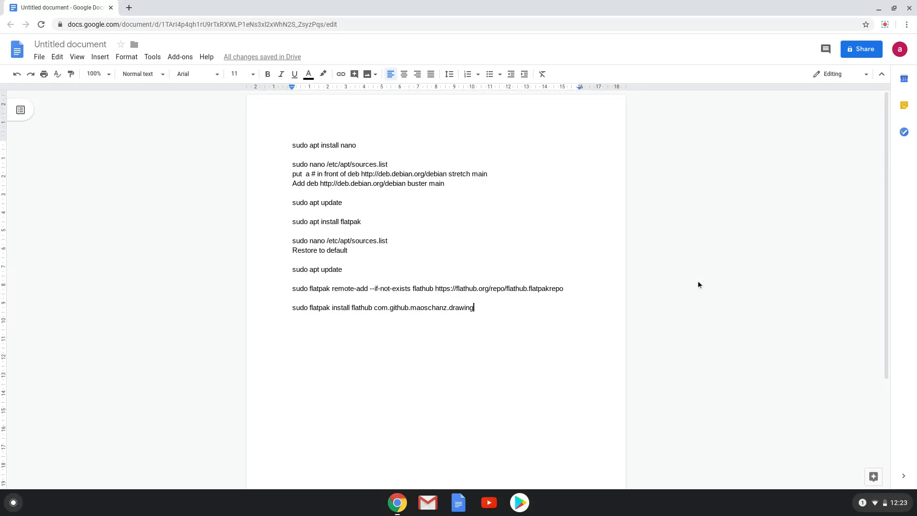
pyautogui.click(888, 502)
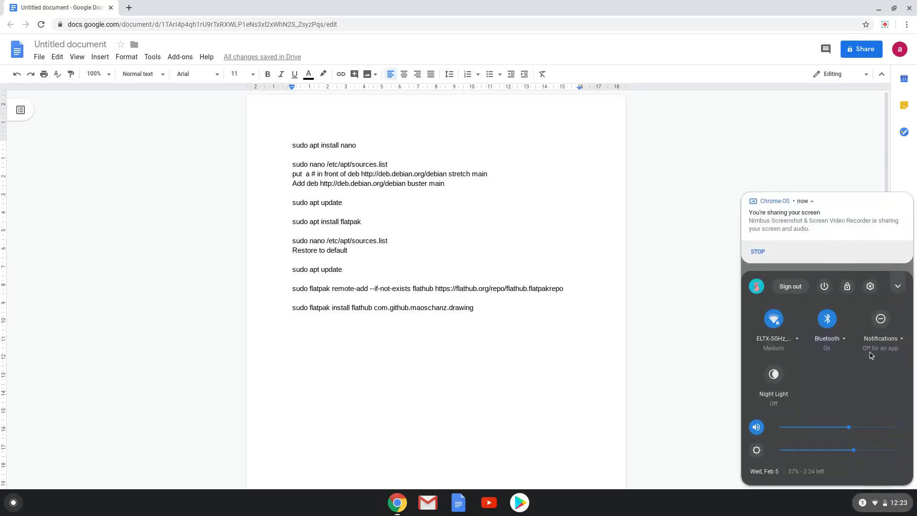
# - Go to the Linux (Beta) page in ChromeOS Settings
pyautogui.click(870, 286)
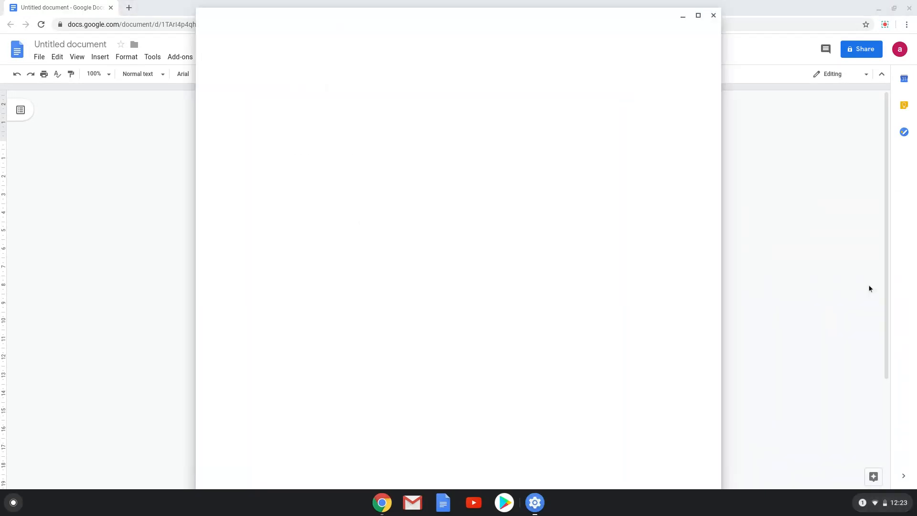
pyautogui.click(533, 502)
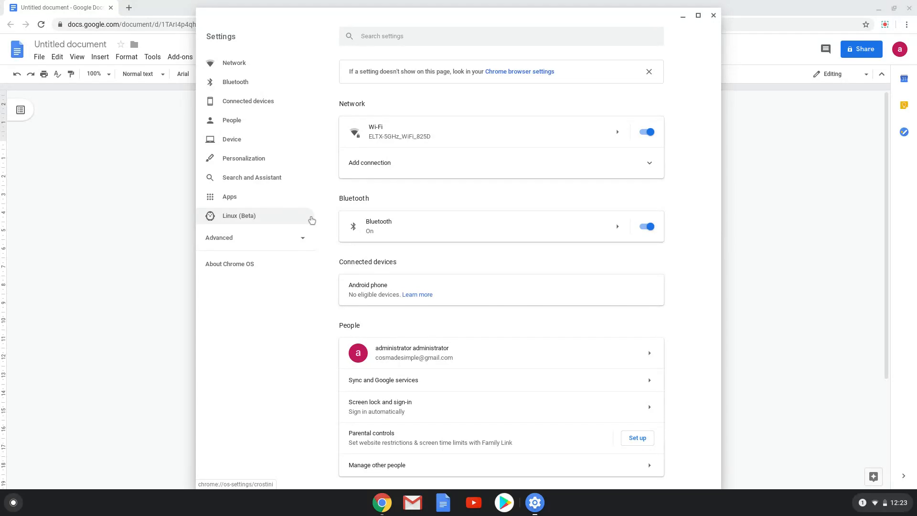
pyautogui.click(238, 215)
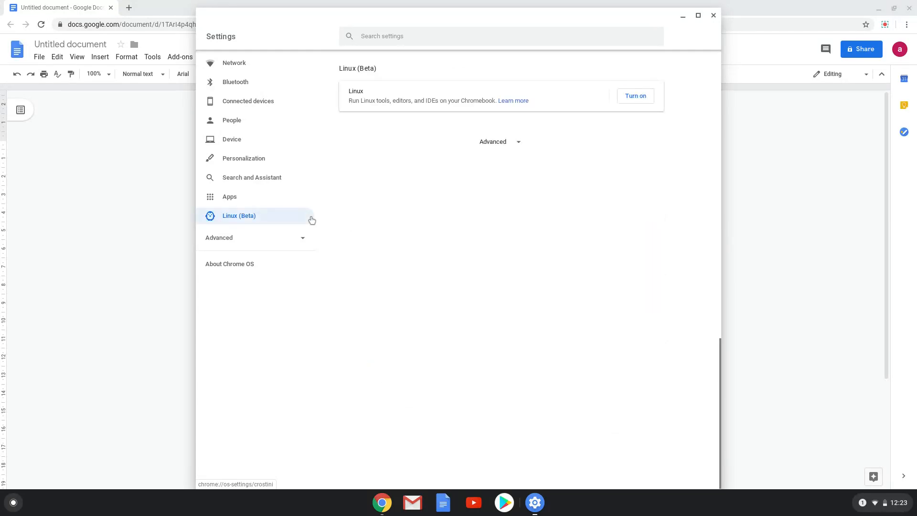
pyautogui.moveTo(578, 144)
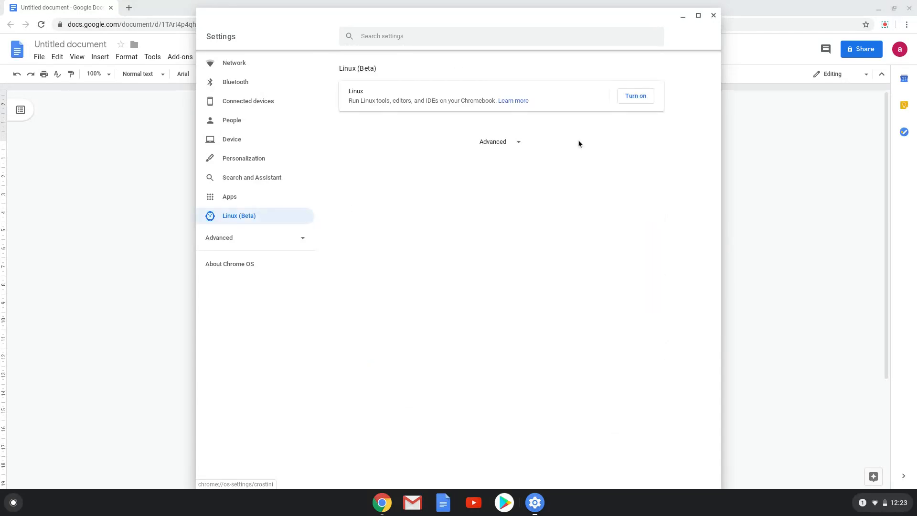
# - Turn on and install Linux (Beta), then close Settings once setup finishes
pyautogui.click(634, 96)
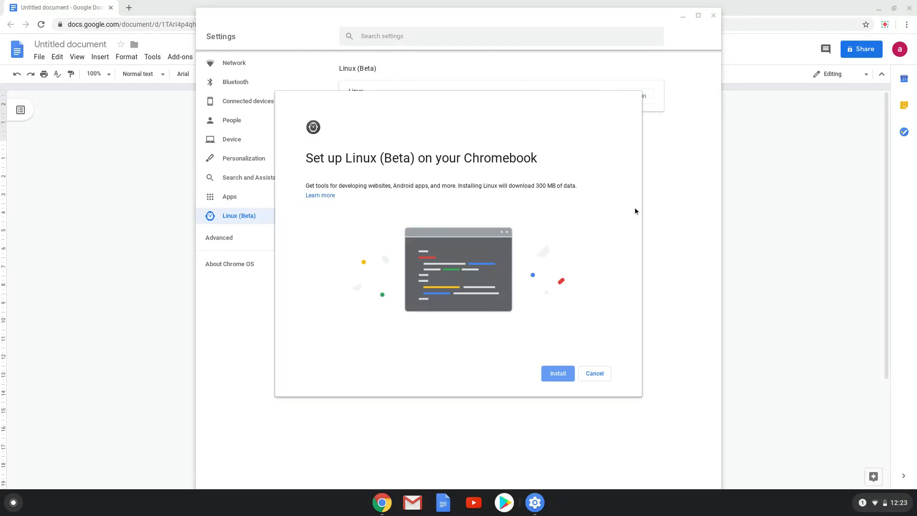
pyautogui.click(557, 374)
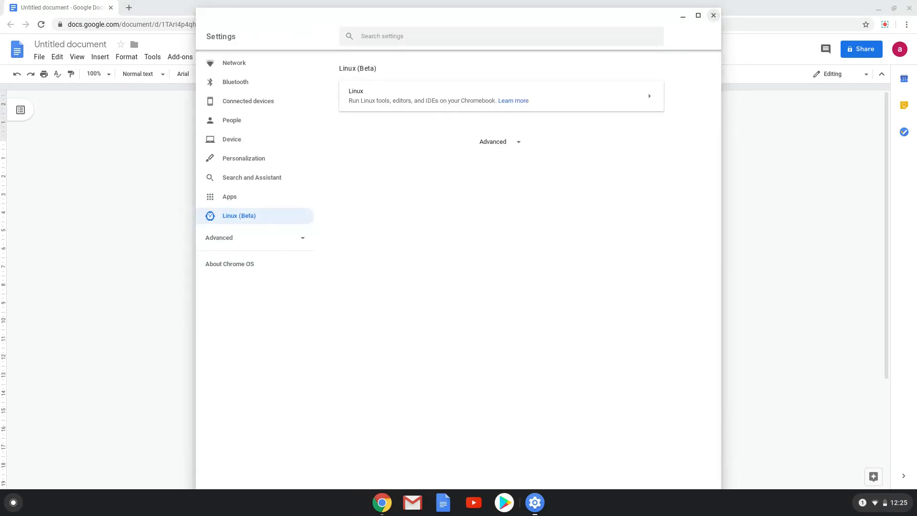
pyautogui.click(713, 16)
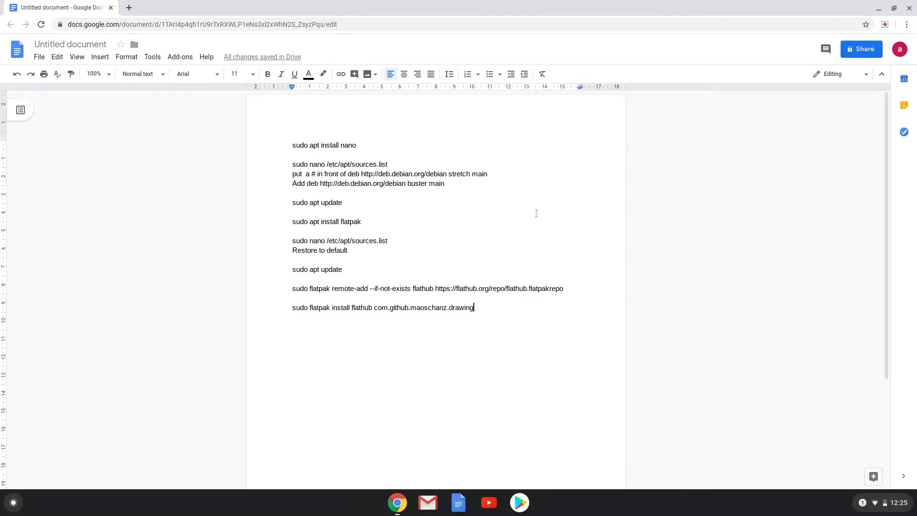
pyautogui.moveTo(12, 502)
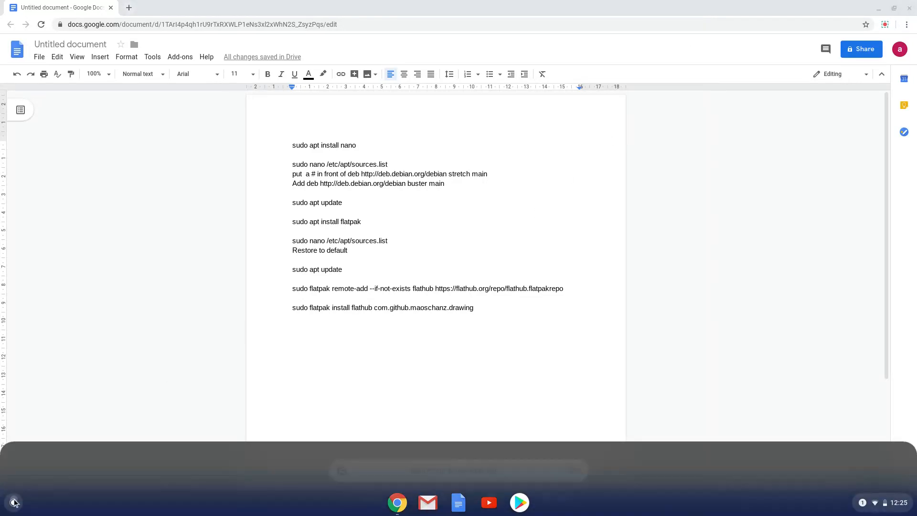
# - Search the Launcher for 'terminal' and start the Terminal app
pyautogui.write('rer')
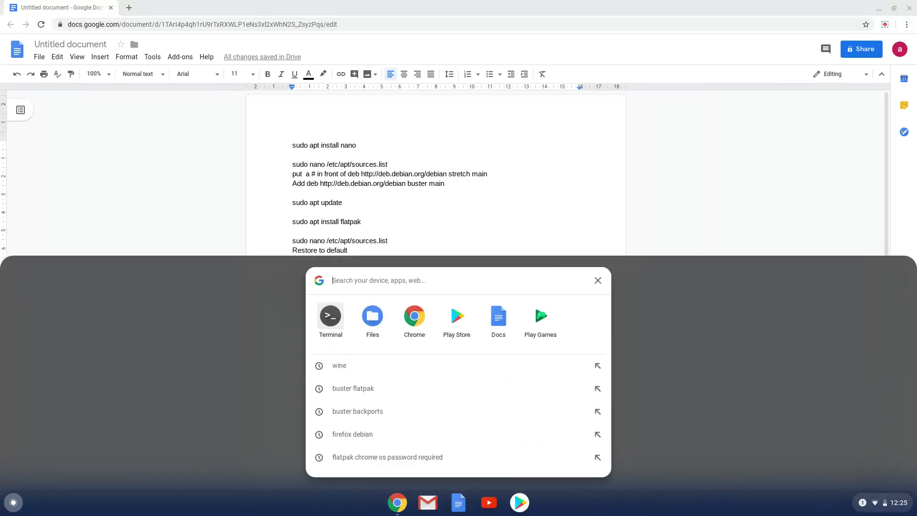
pyautogui.write('t')
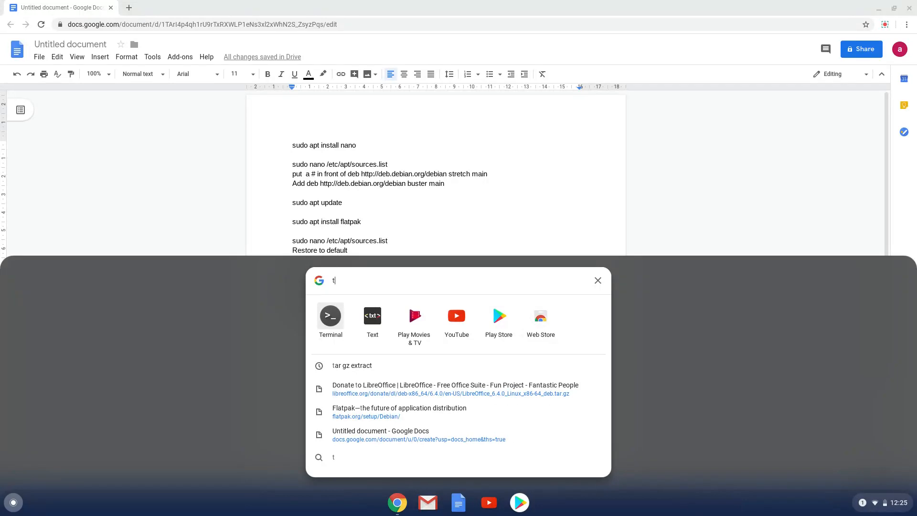
pyautogui.write('erminal')
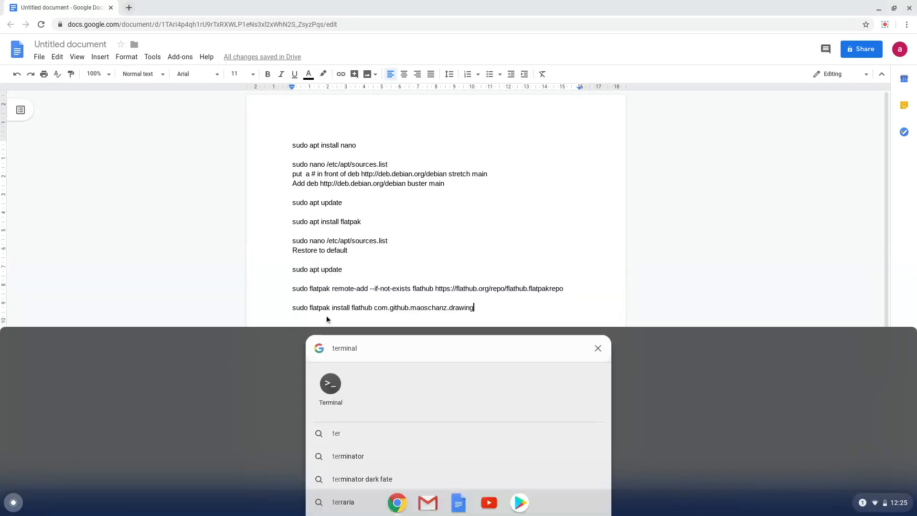
pyautogui.click(597, 348)
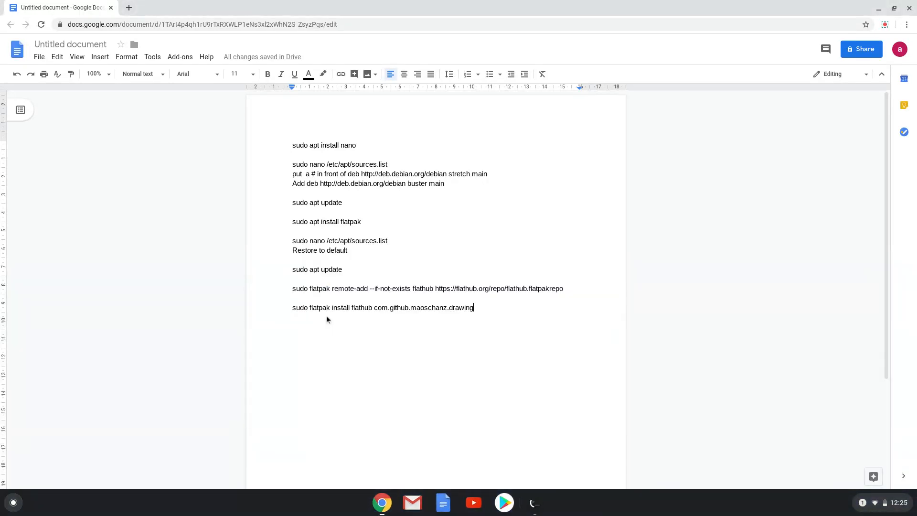
pyautogui.click(533, 502)
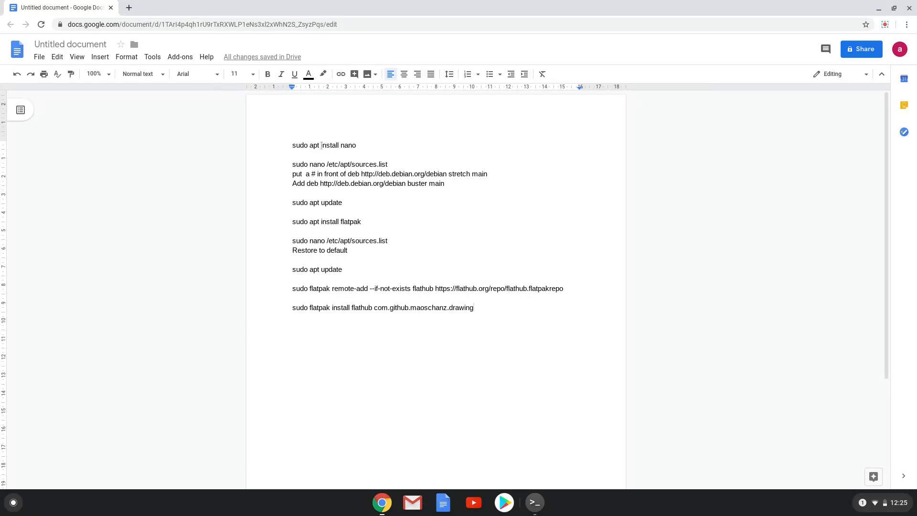
# - Run 'sudo apt install nano' in Terminal to install the nano editor
pyautogui.rightClick(324, 145)
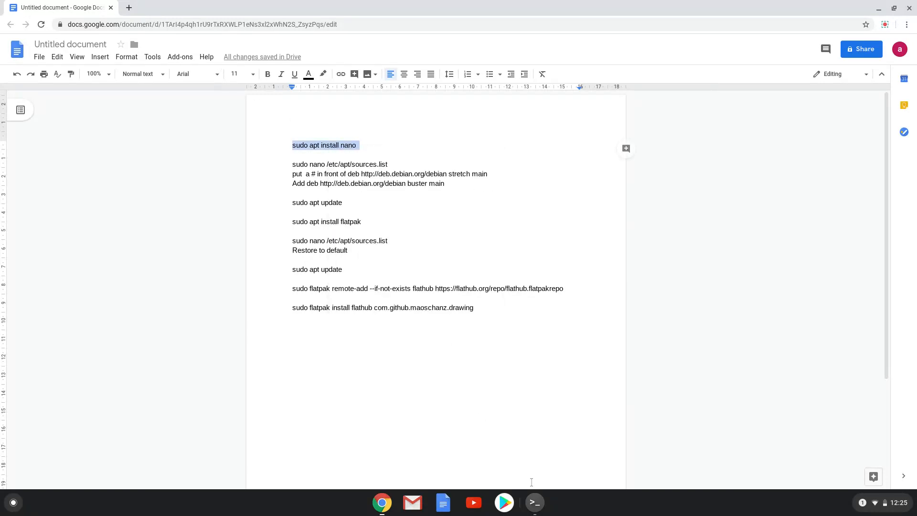
pyautogui.click(533, 502)
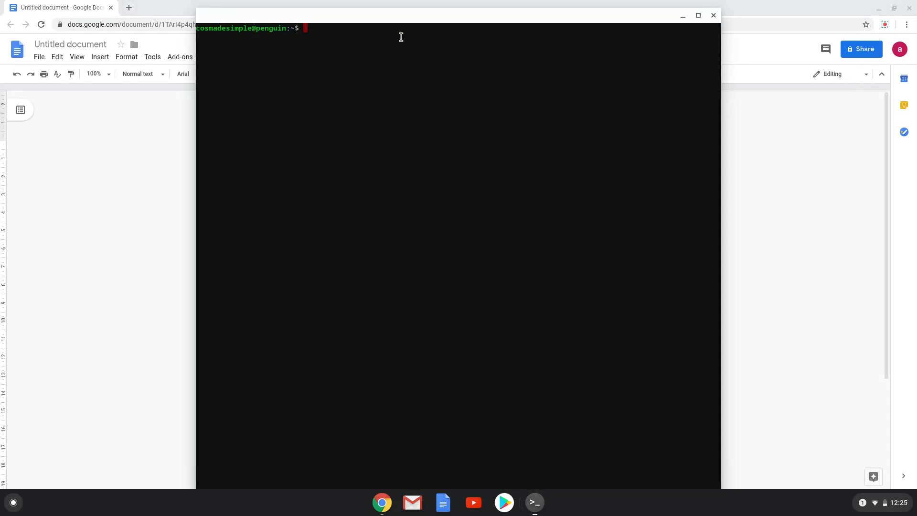
pyautogui.write('sudo apt install nano')
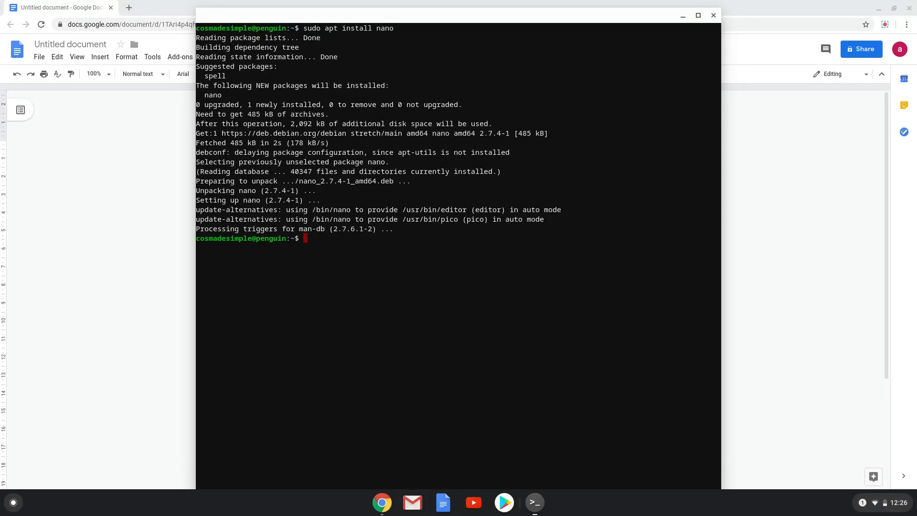
pyautogui.moveTo(124, 197)
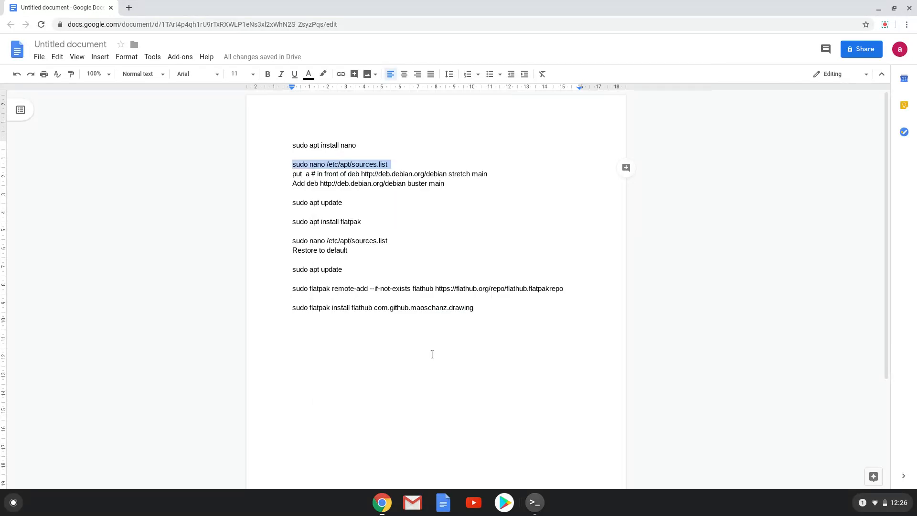
# - With sources.list open in nano, comment out the stretch deb line with #
pyautogui.click(533, 502)
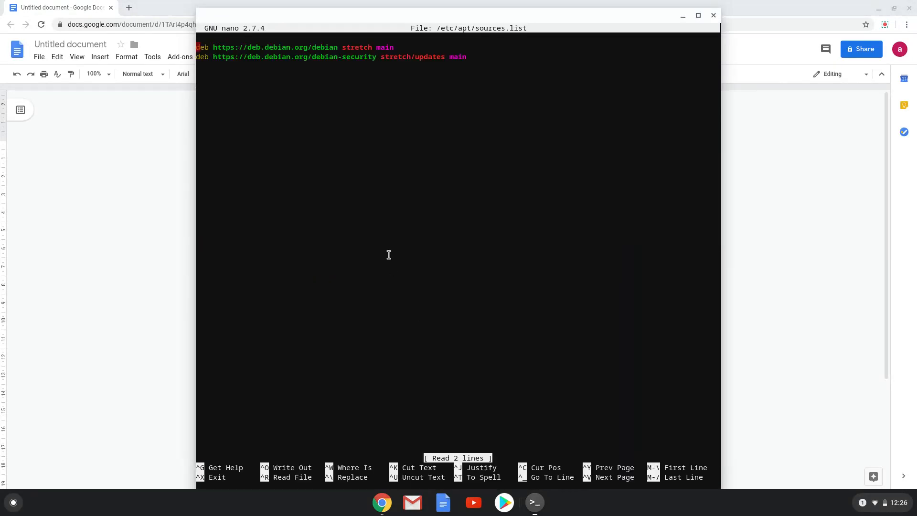
pyautogui.write('#')
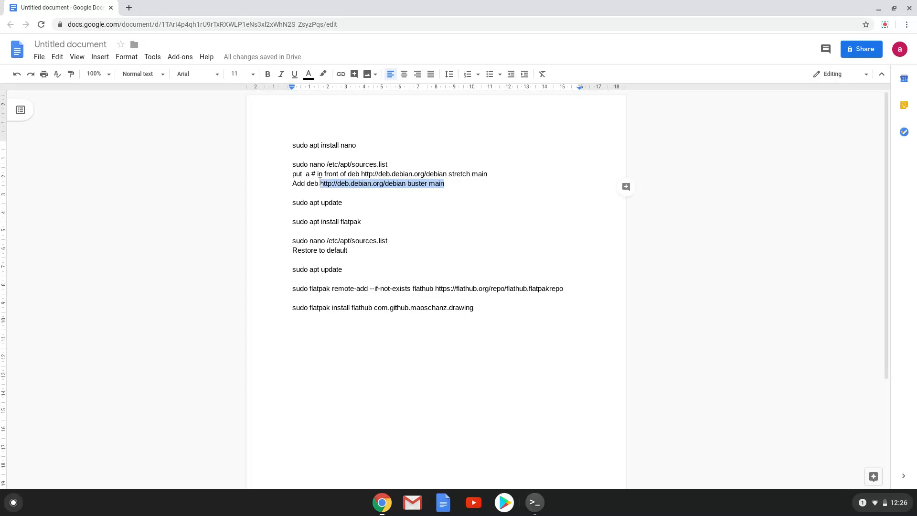
pyautogui.rightClick(382, 184)
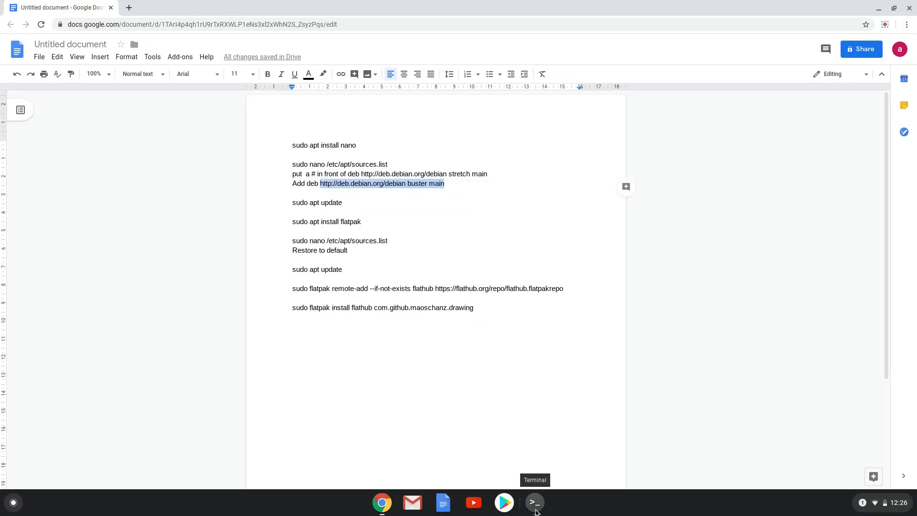
pyautogui.click(534, 501)
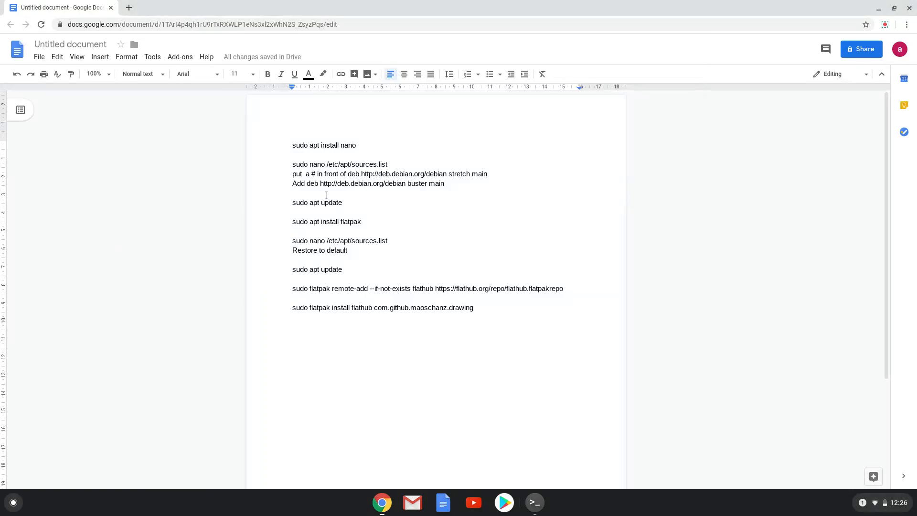
pyautogui.moveTo(534, 501)
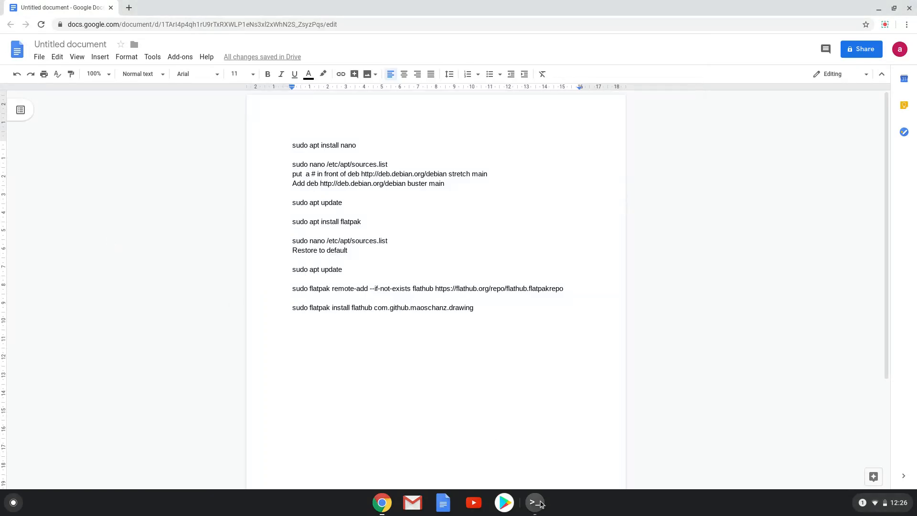
pyautogui.click(533, 501)
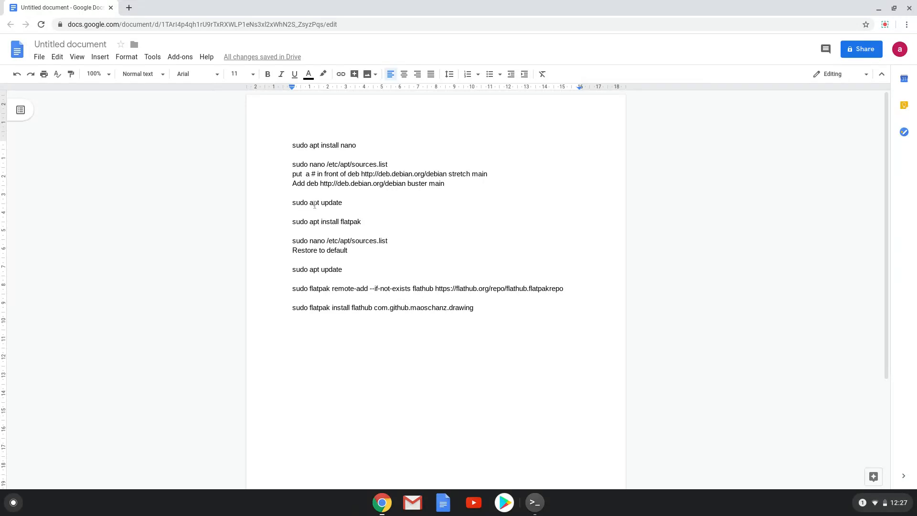
# - Highlight the 'sudo apt install flatpak' line in the notes ready for copying
pyautogui.rightClick(317, 202)
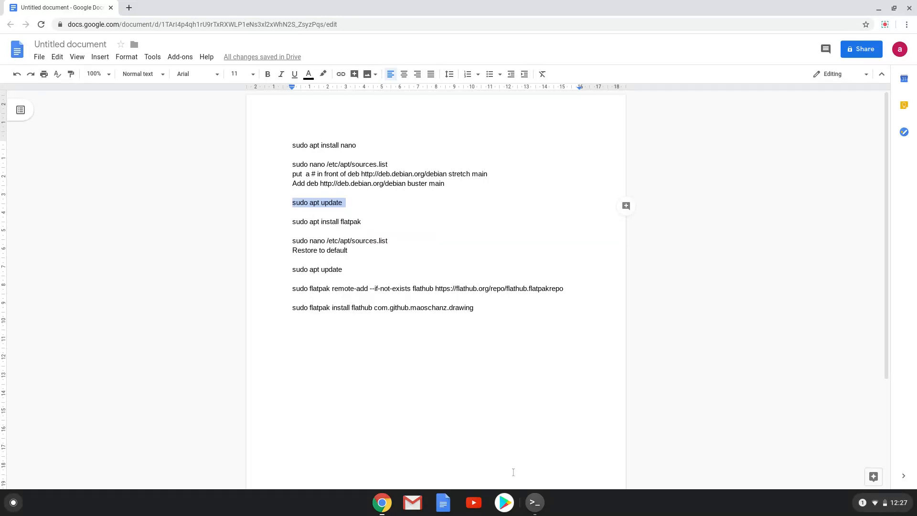
pyautogui.click(533, 501)
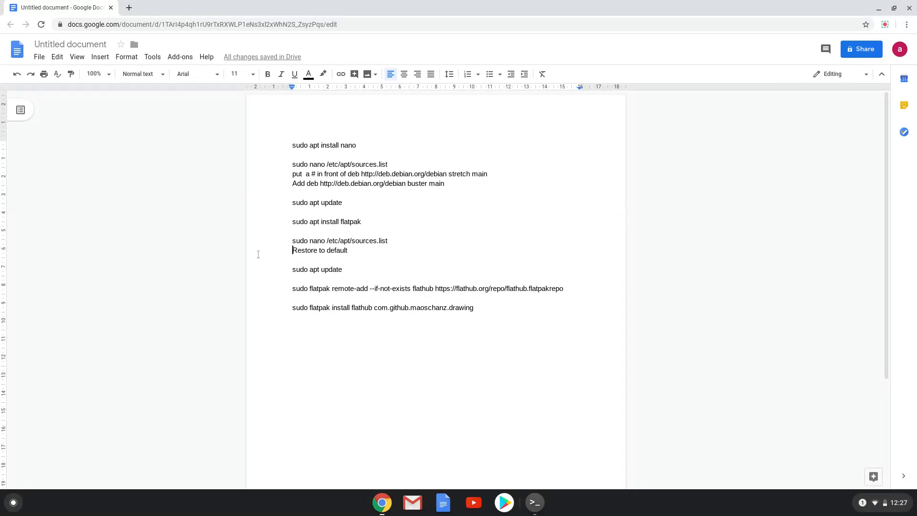
pyautogui.moveTo(280, 244)
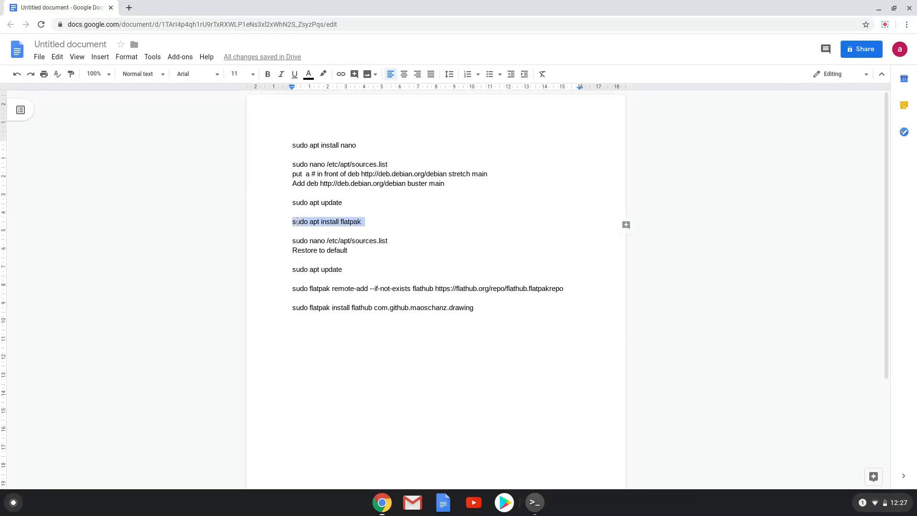
# - Run 'sudo apt install flatpak' in Terminal to install Flatpak
pyautogui.rightClick(326, 221)
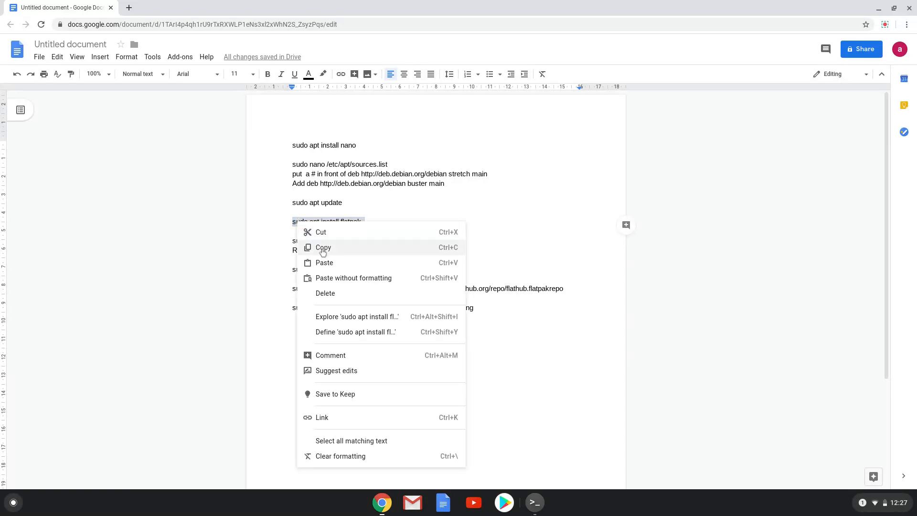
pyautogui.click(533, 502)
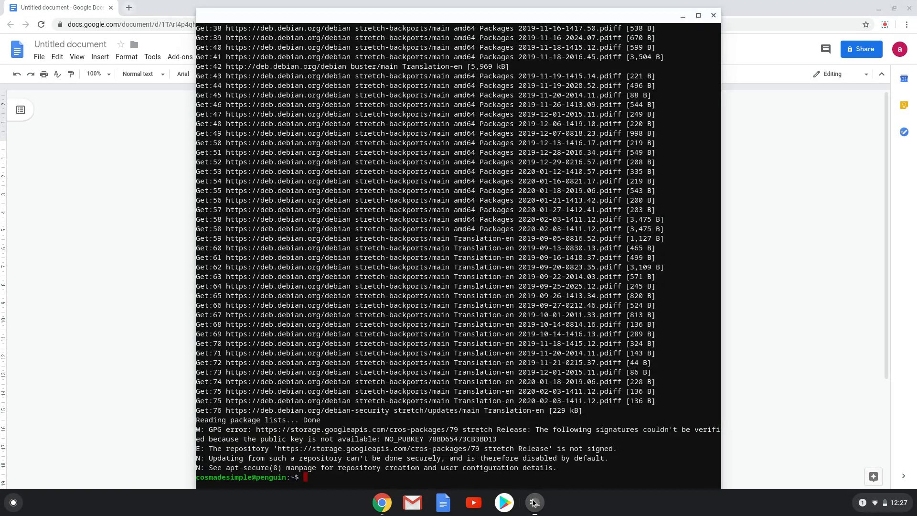
pyautogui.write('sudo apt install flatpak')
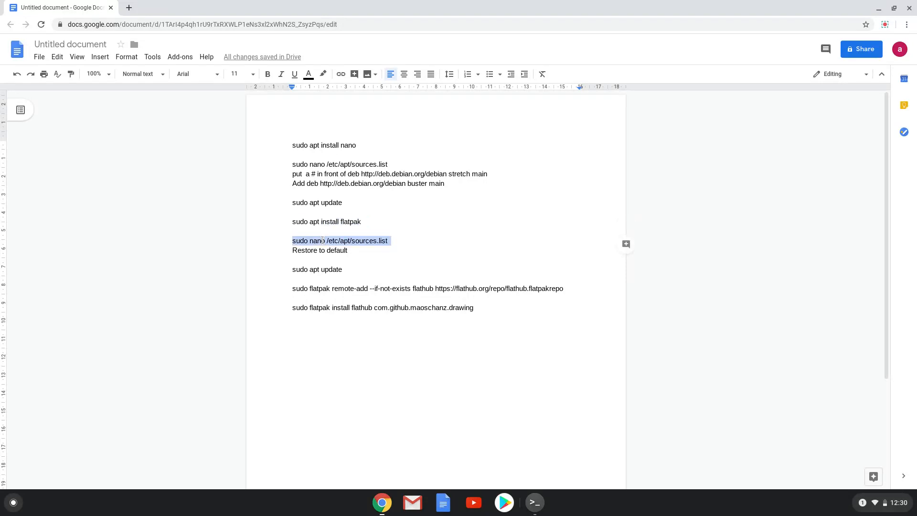
# - In nano, uncomment the stretch line, delete the buster line and save sources.list
pyautogui.rightClick(341, 241)
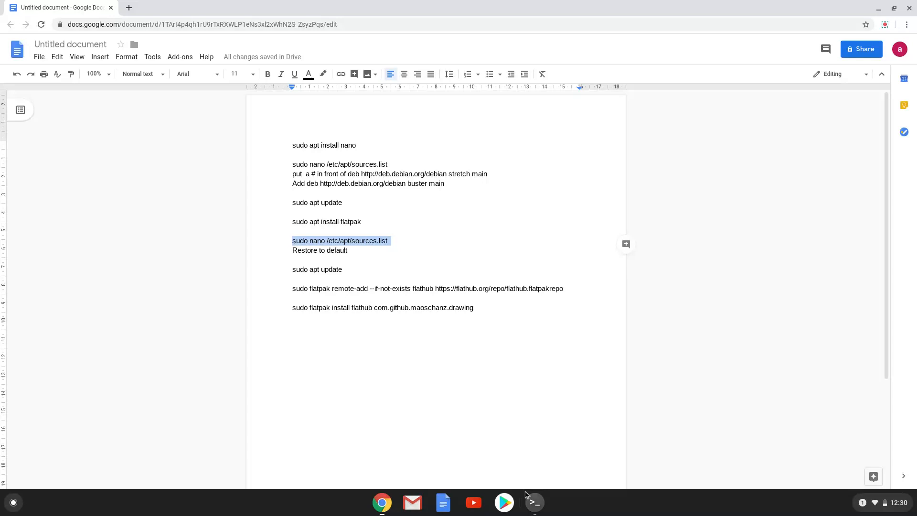
pyautogui.click(533, 502)
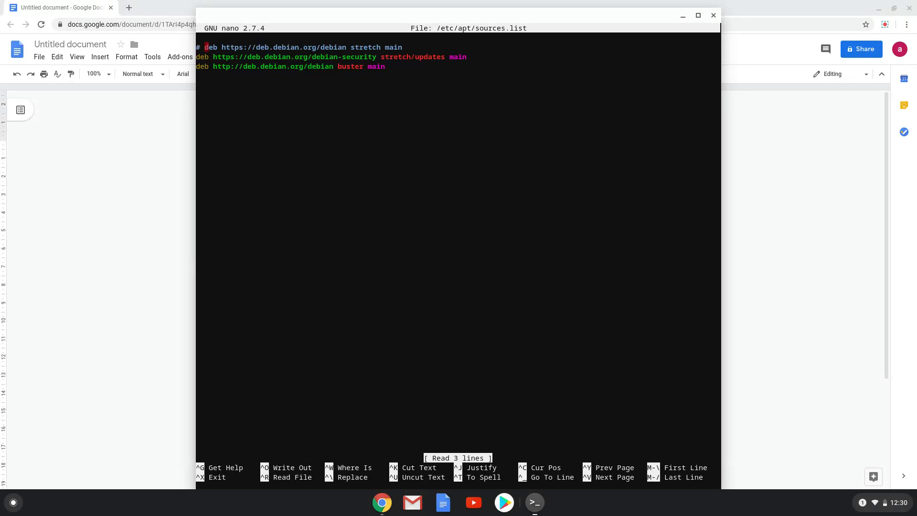
pyautogui.press('Delete')
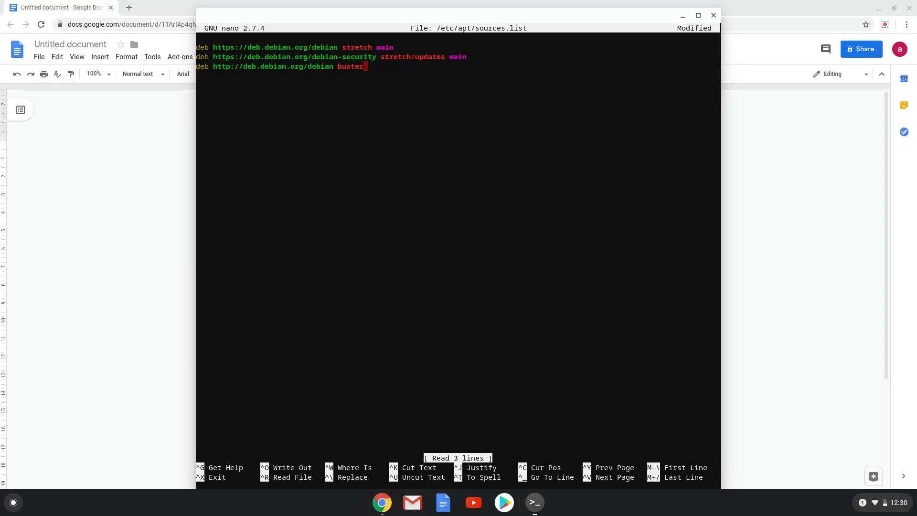
pyautogui.press('BackSpace')
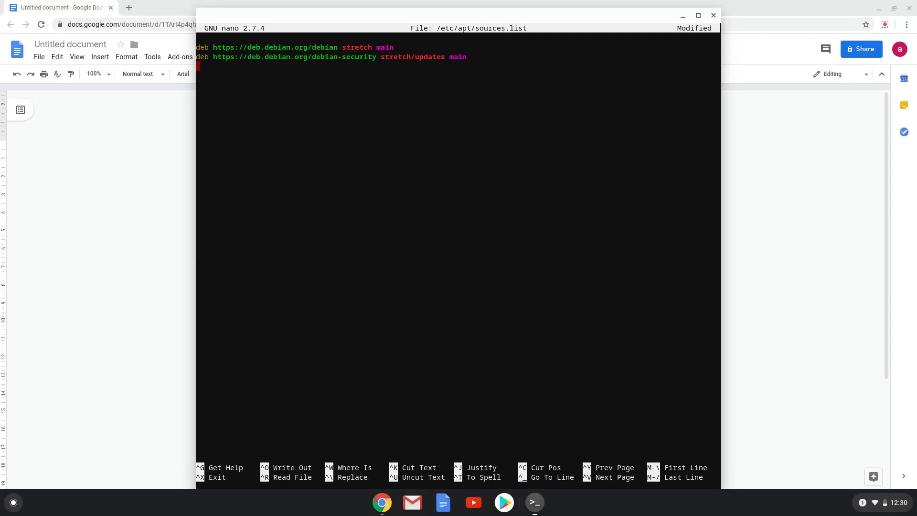
pyautogui.press('ctrl+x')
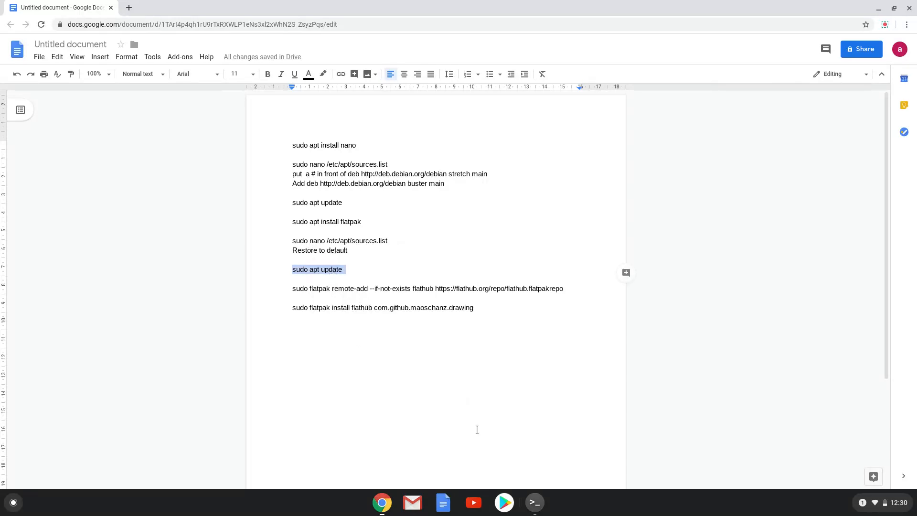
pyautogui.click(533, 502)
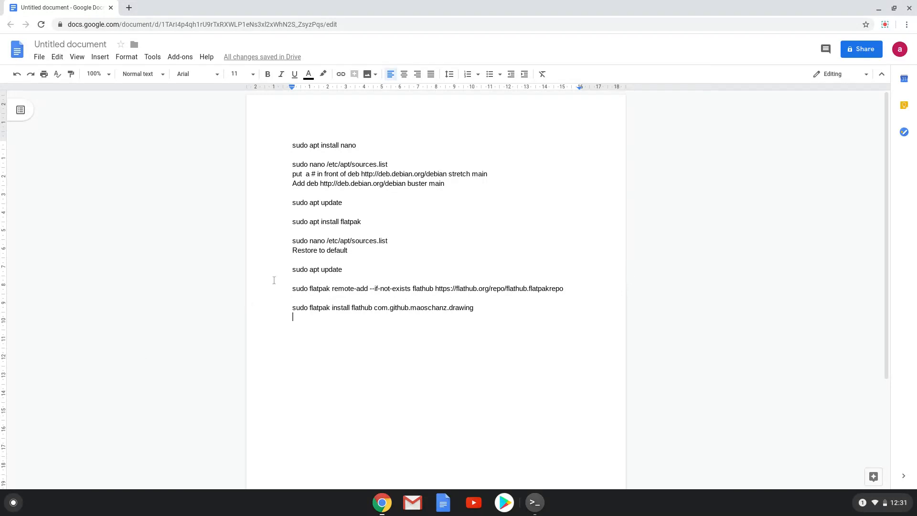
# - Run the flatpak remote-add command to add the Flathub remote
pyautogui.tripleClick(428, 289)
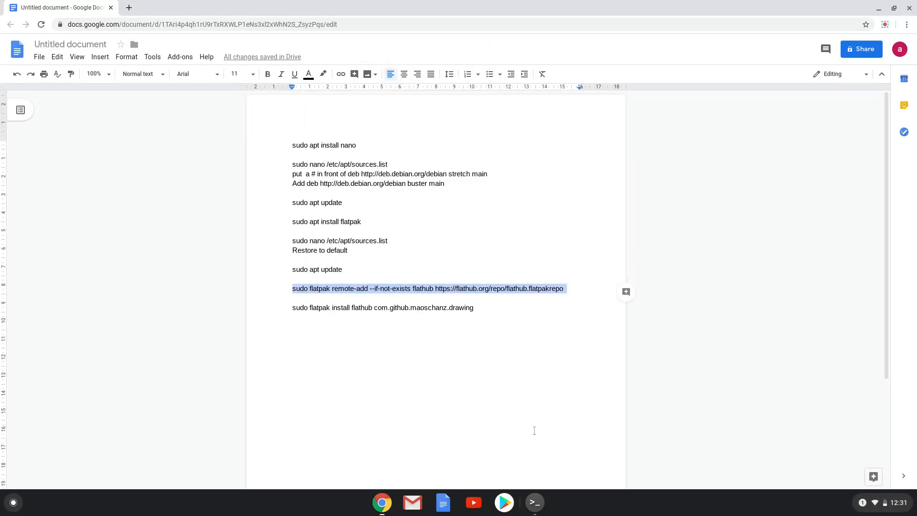
pyautogui.click(533, 502)
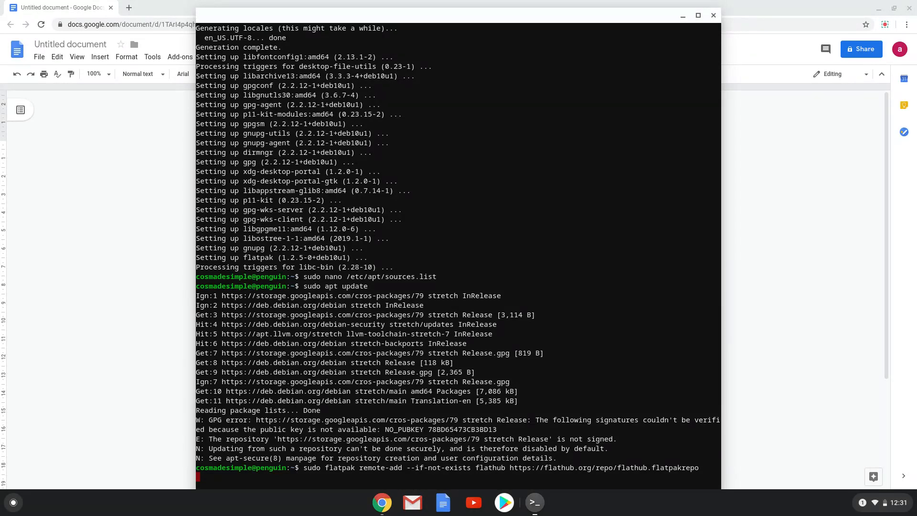
pyautogui.press('Return')
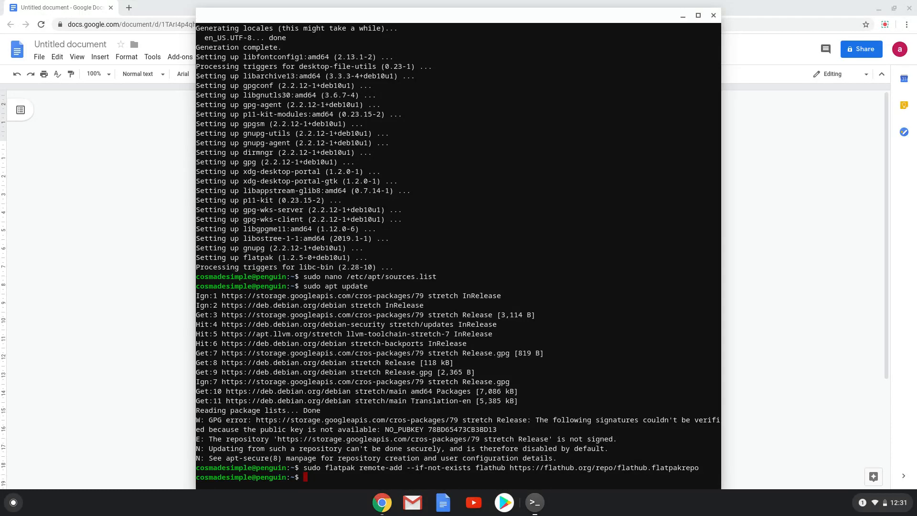
pyautogui.moveTo(160, 413)
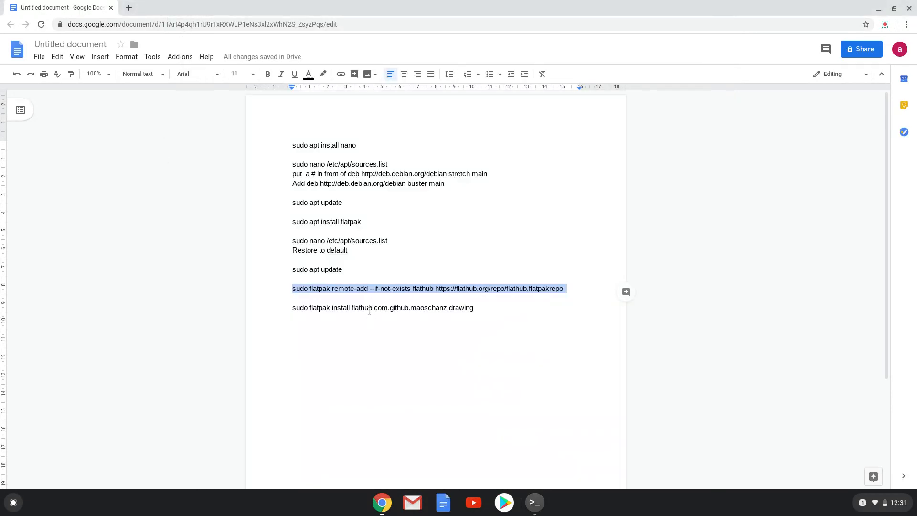
# - Run the flatpak install command for the Drawing app and answer Y to both prompts
pyautogui.rightClick(429, 289)
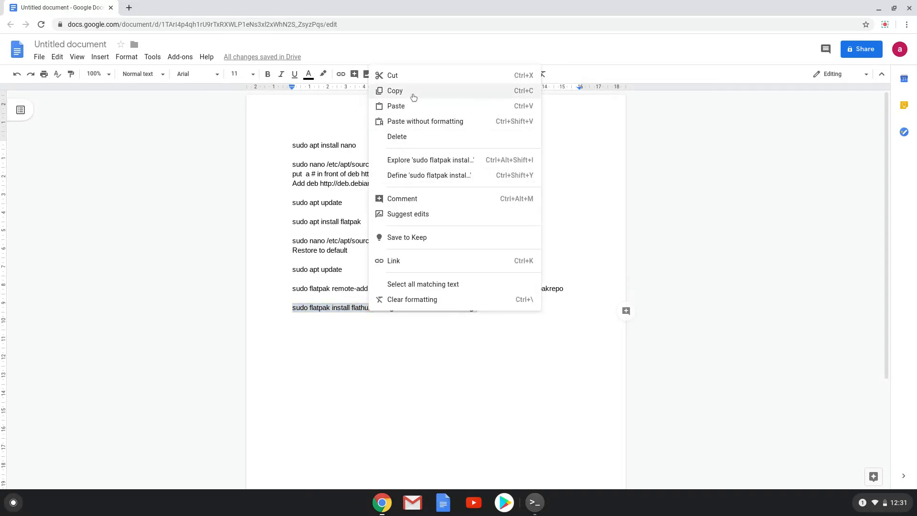
pyautogui.click(394, 91)
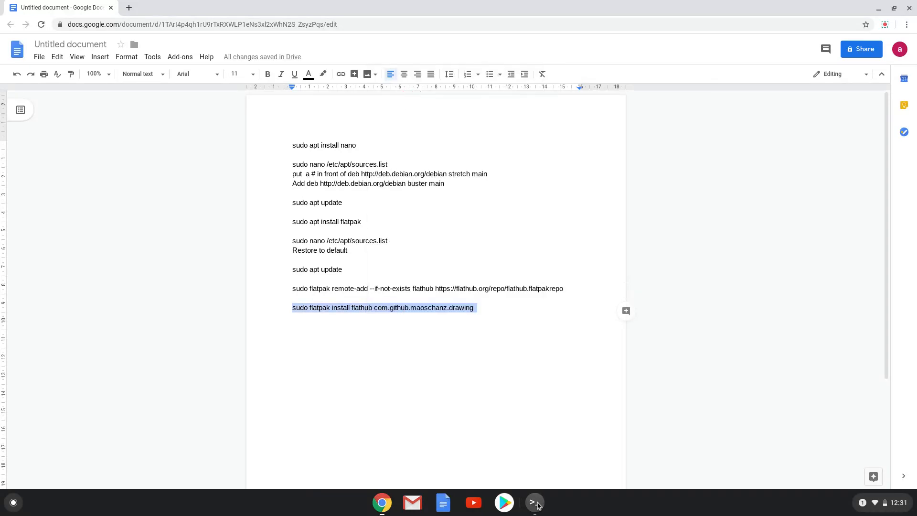
pyautogui.click(533, 501)
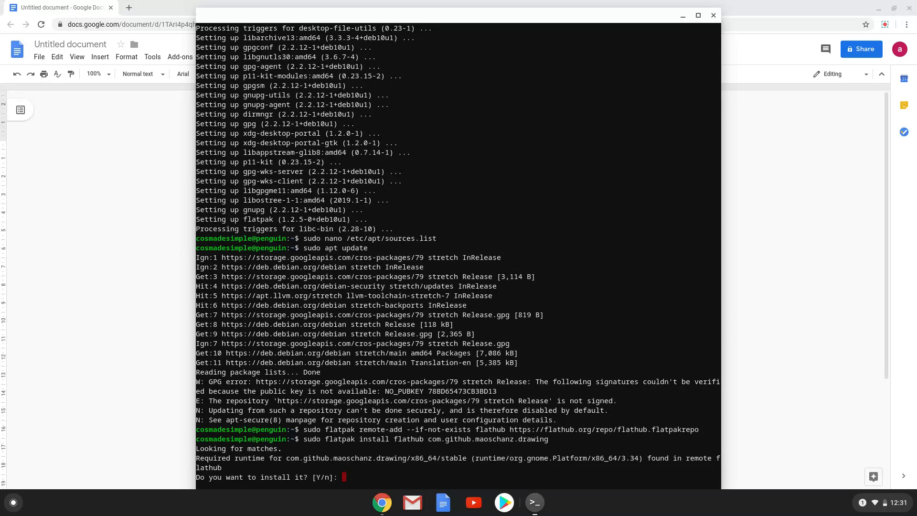
pyautogui.write('Y')
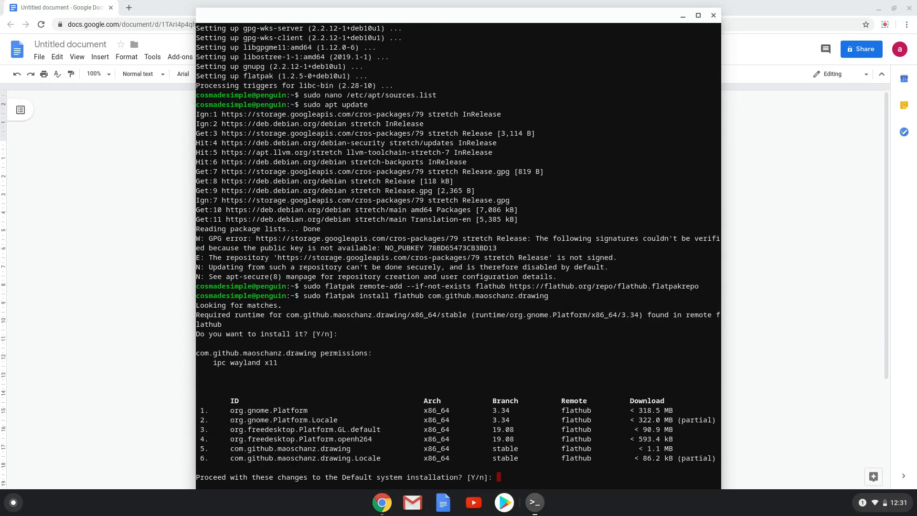
pyautogui.write('Y')
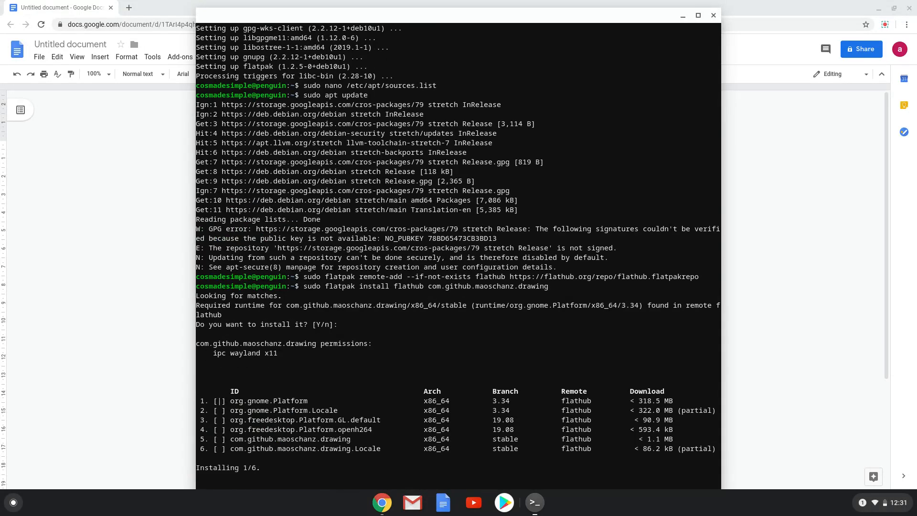